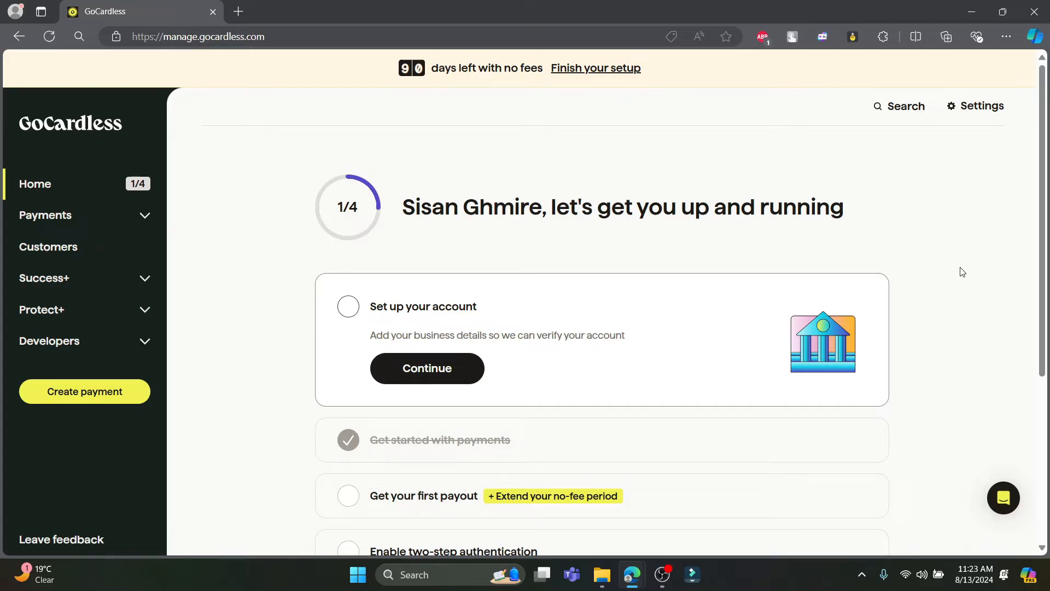
pyautogui.moveTo(31, 104)
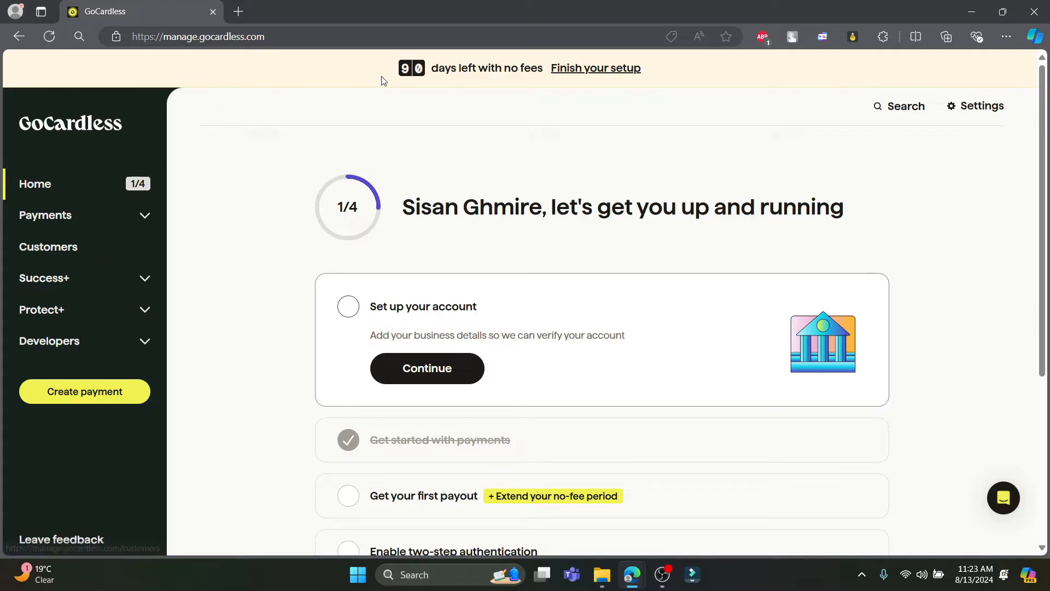
pyautogui.moveTo(855, 139)
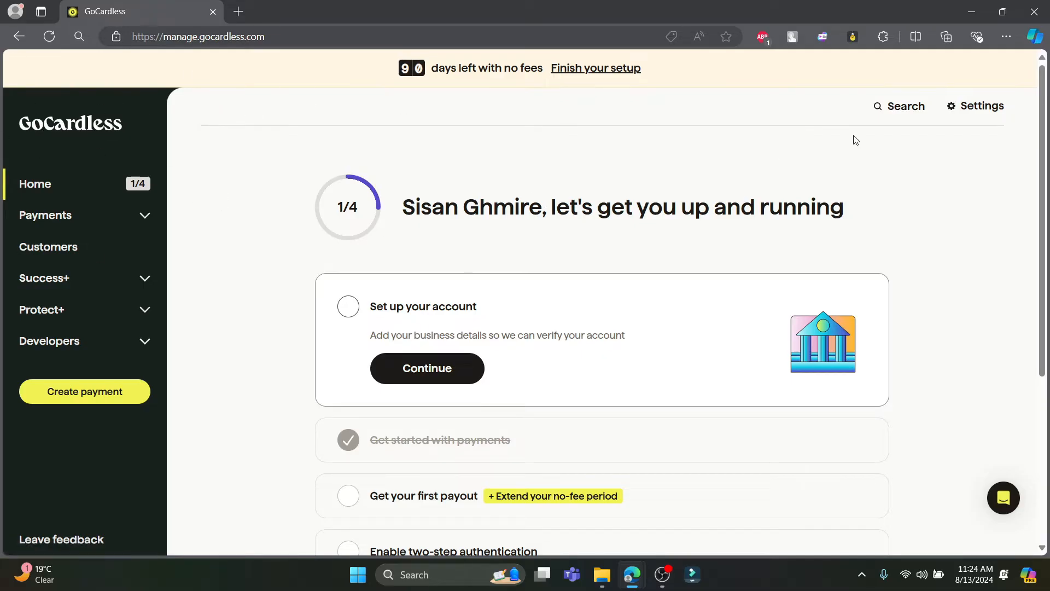
pyautogui.moveTo(985, 221)
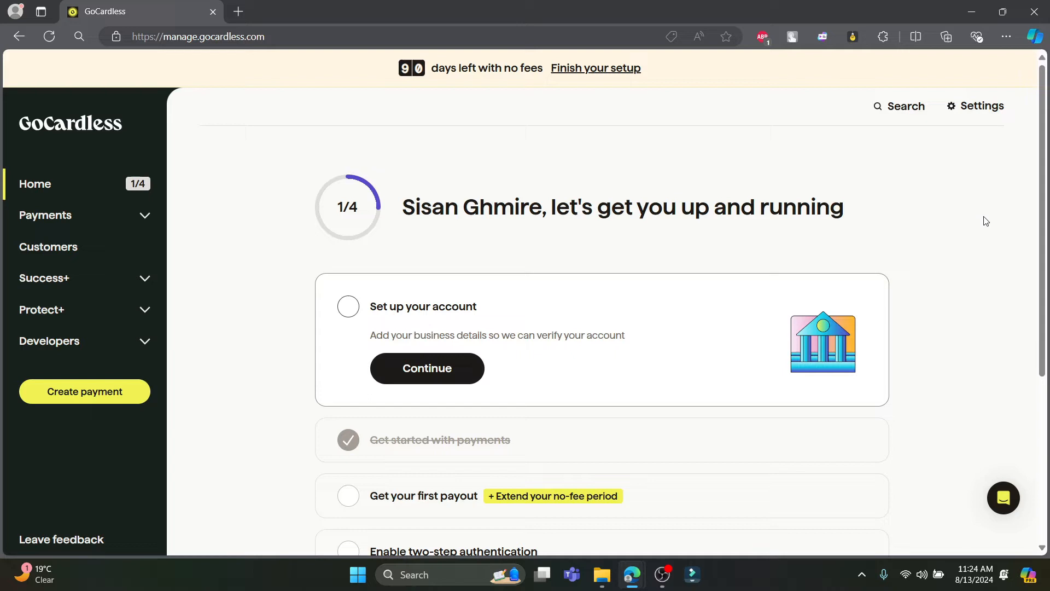
pyautogui.moveTo(981, 107)
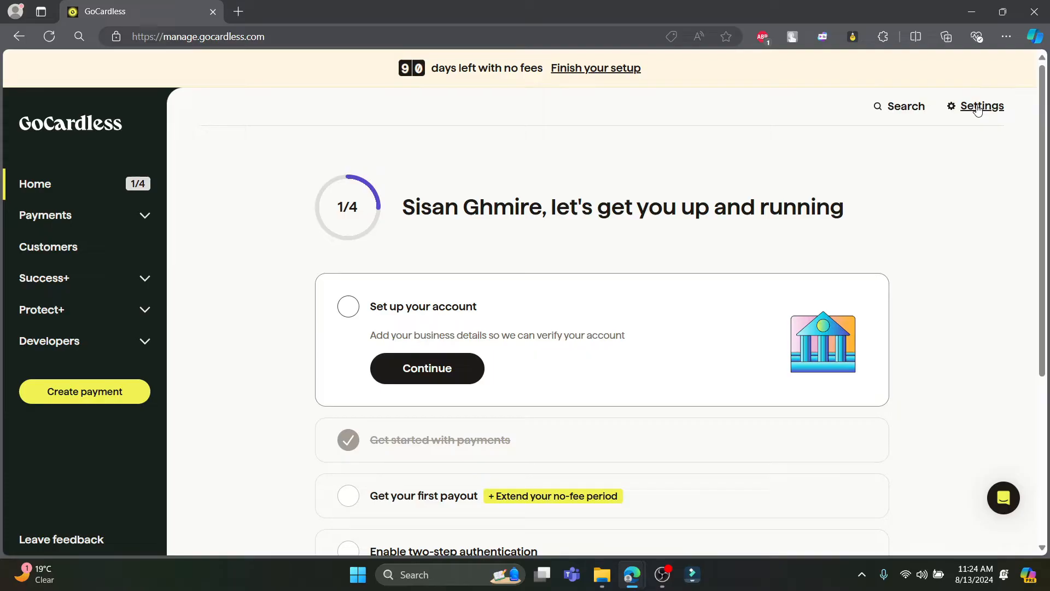
# Step: Go to the personal User settings page and scroll to the 2-factor authentication section
pyautogui.click(981, 106)
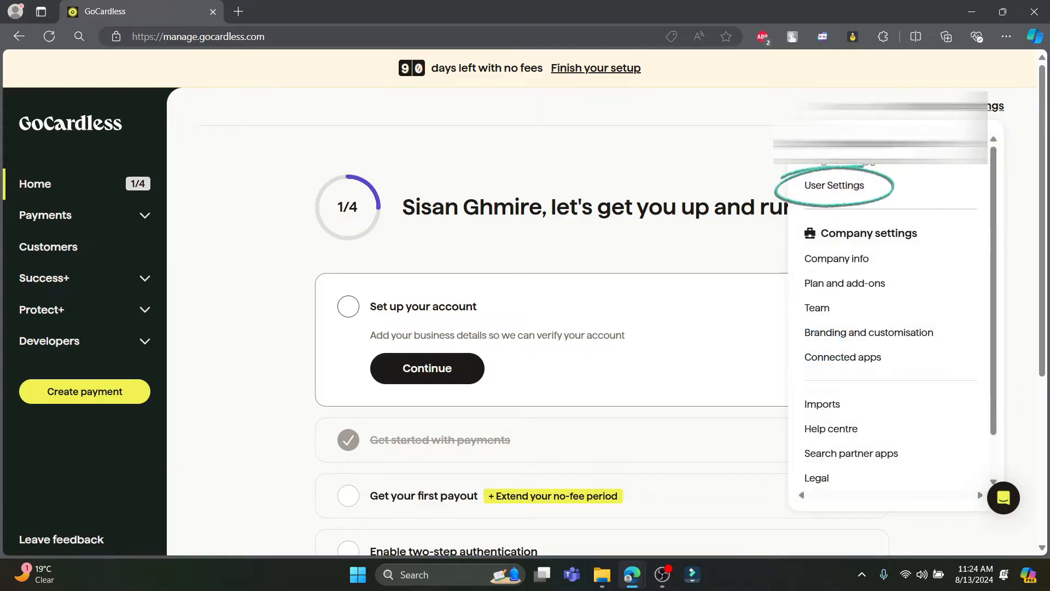
pyautogui.click(834, 186)
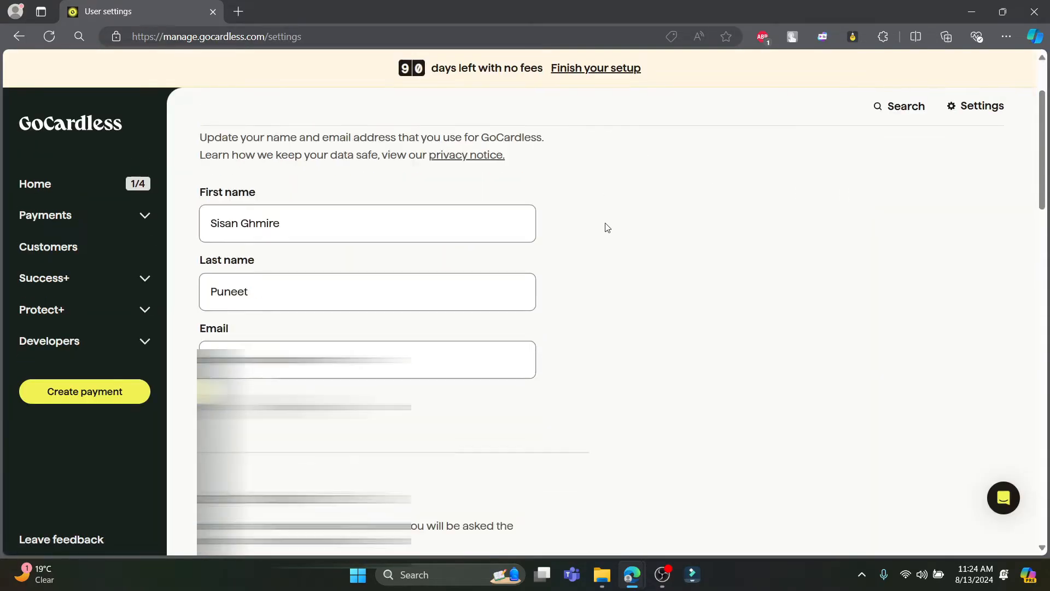
pyautogui.scroll(-3)
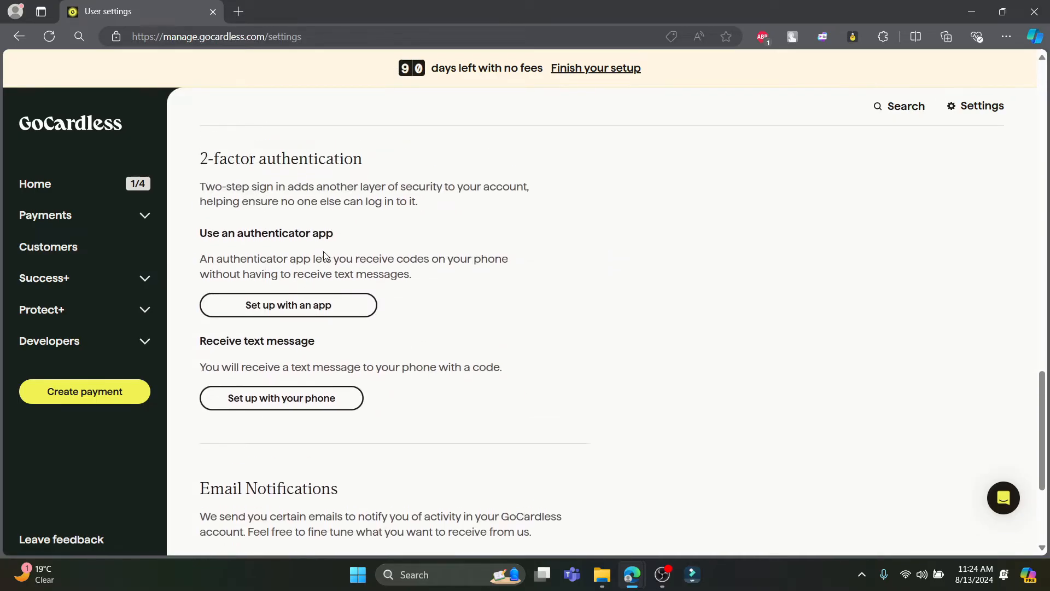
pyautogui.moveTo(222, 217)
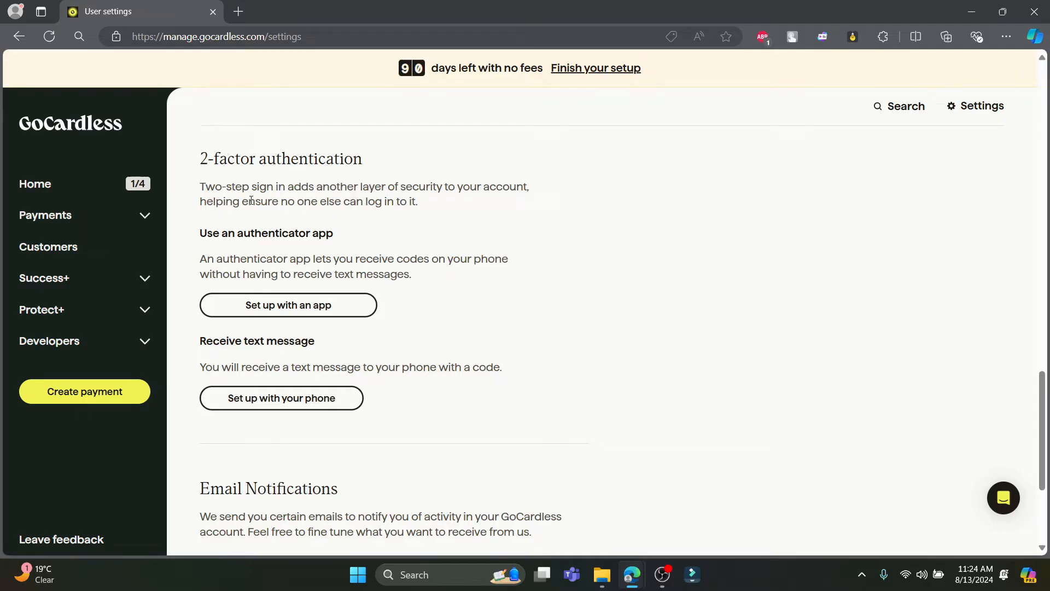
pyautogui.moveTo(423, 206)
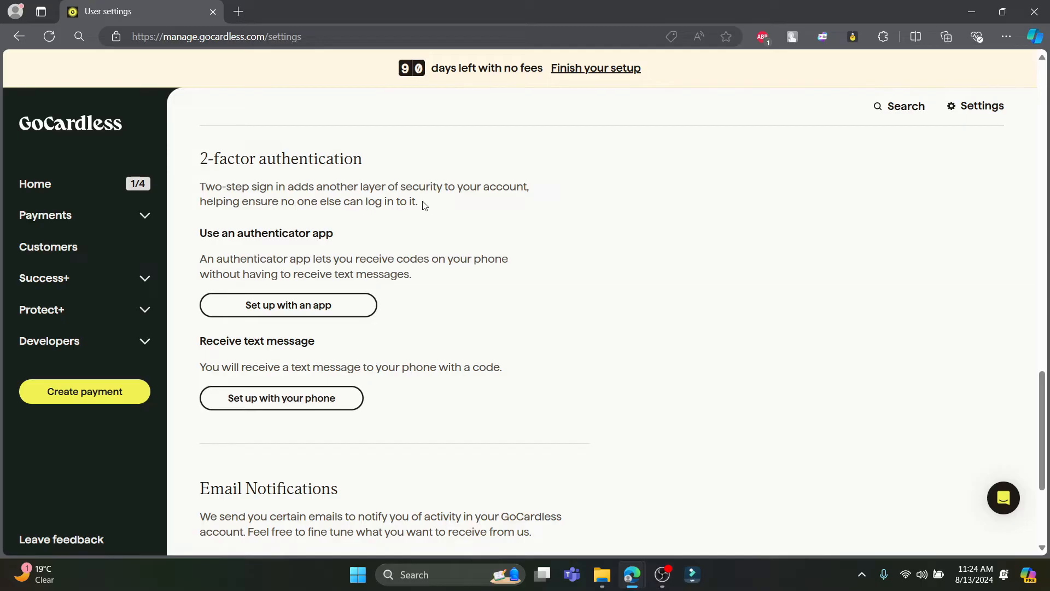
pyautogui.moveTo(335, 256)
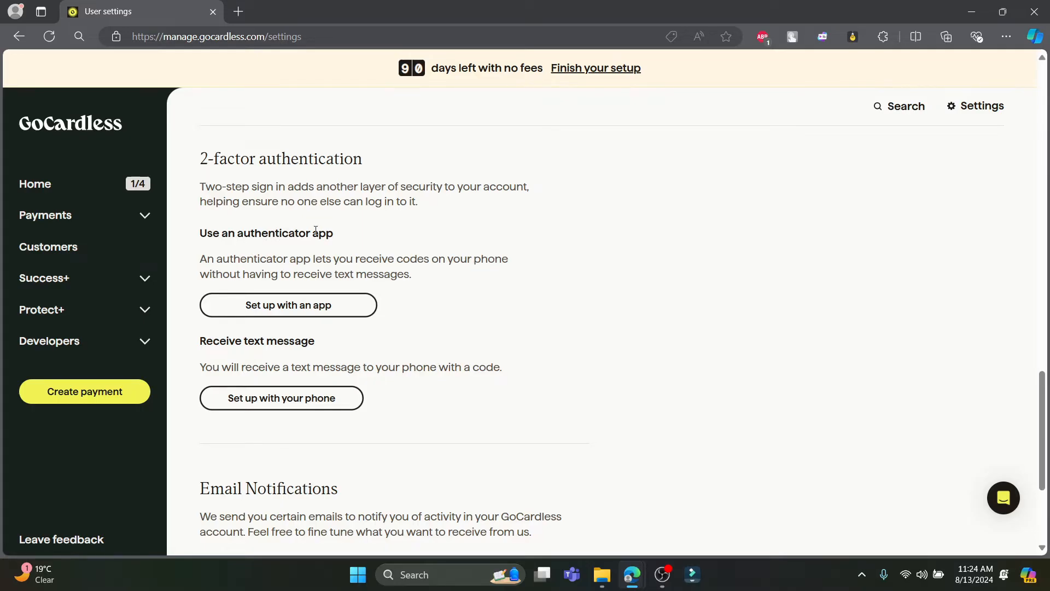
pyautogui.moveTo(409, 393)
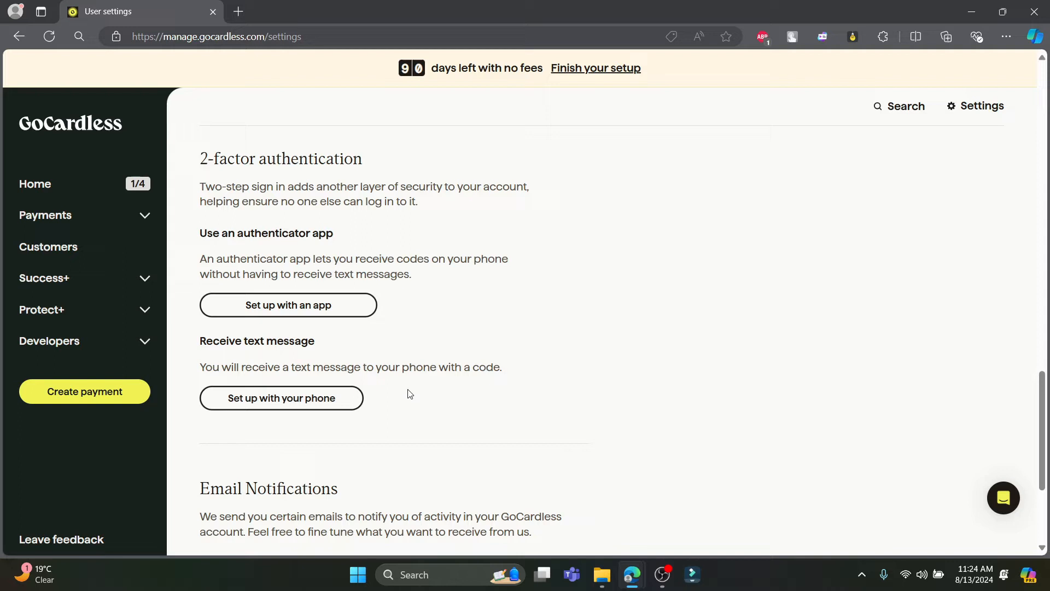
pyautogui.moveTo(432, 262)
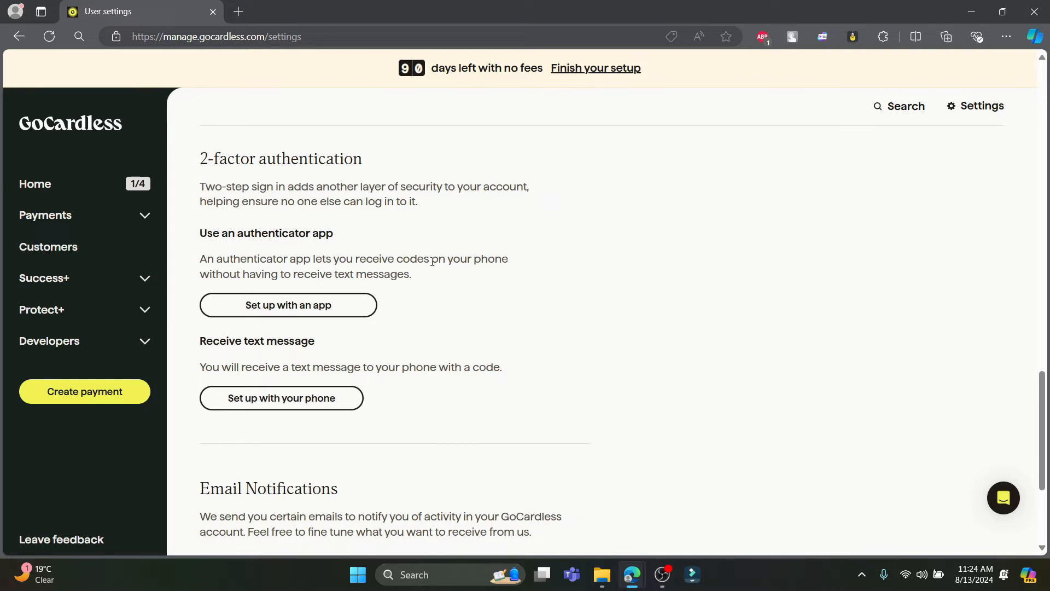
pyautogui.moveTo(281, 399)
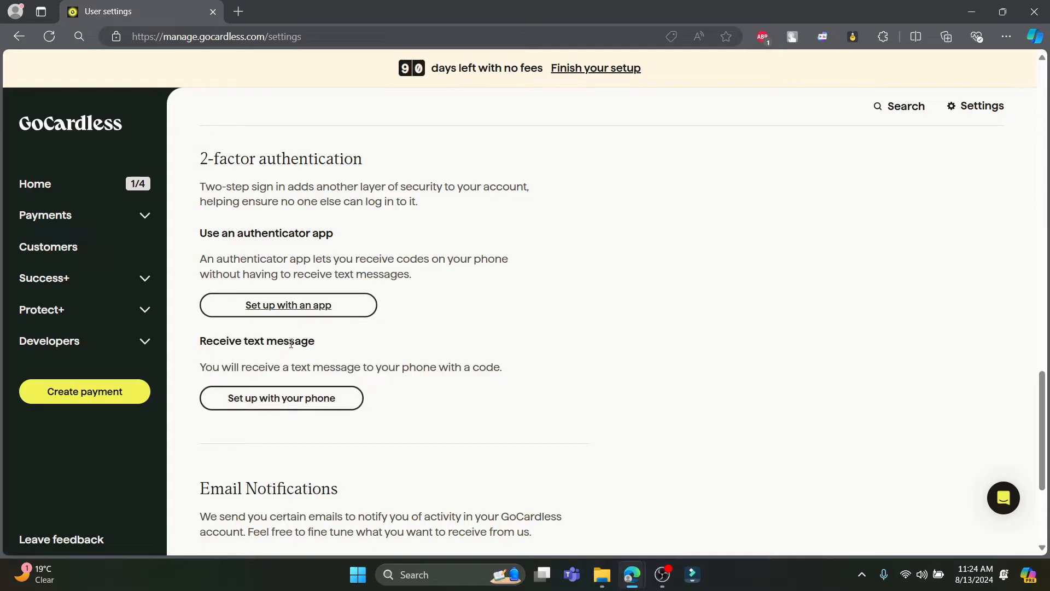
pyautogui.moveTo(308, 311)
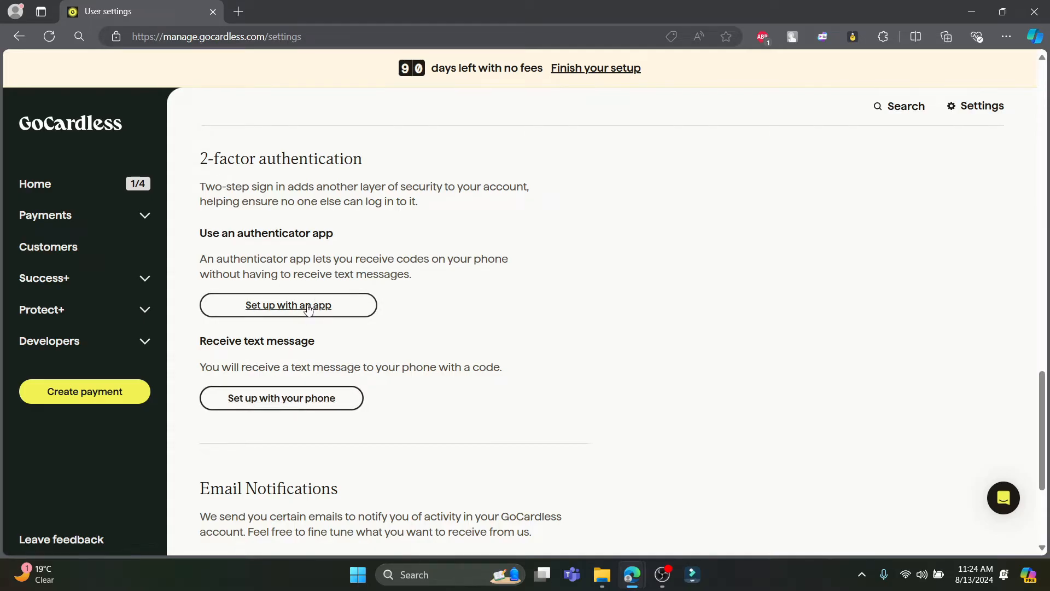
pyautogui.moveTo(287, 313)
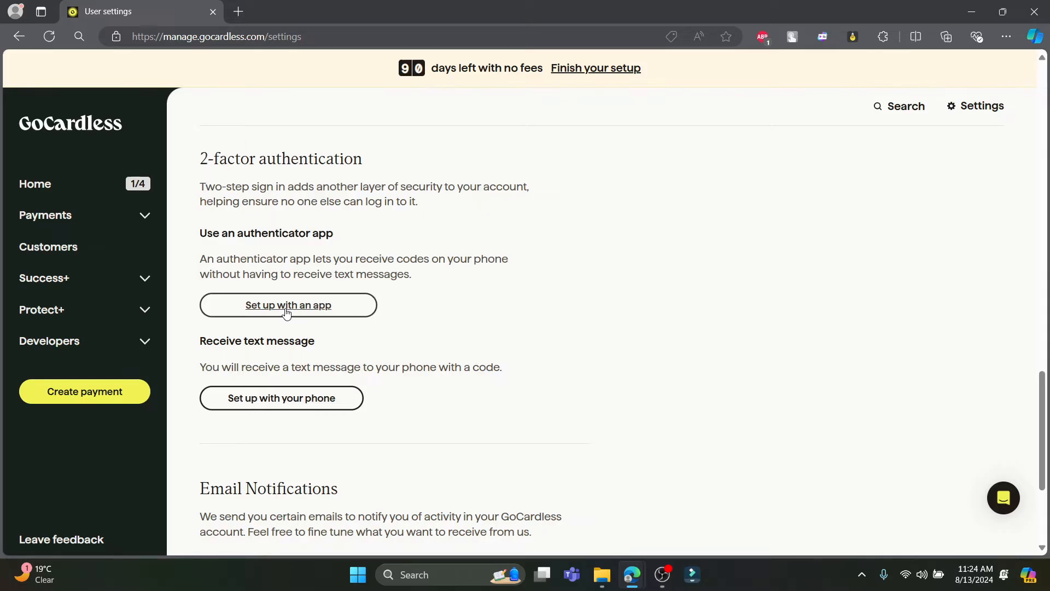
pyautogui.click(288, 305)
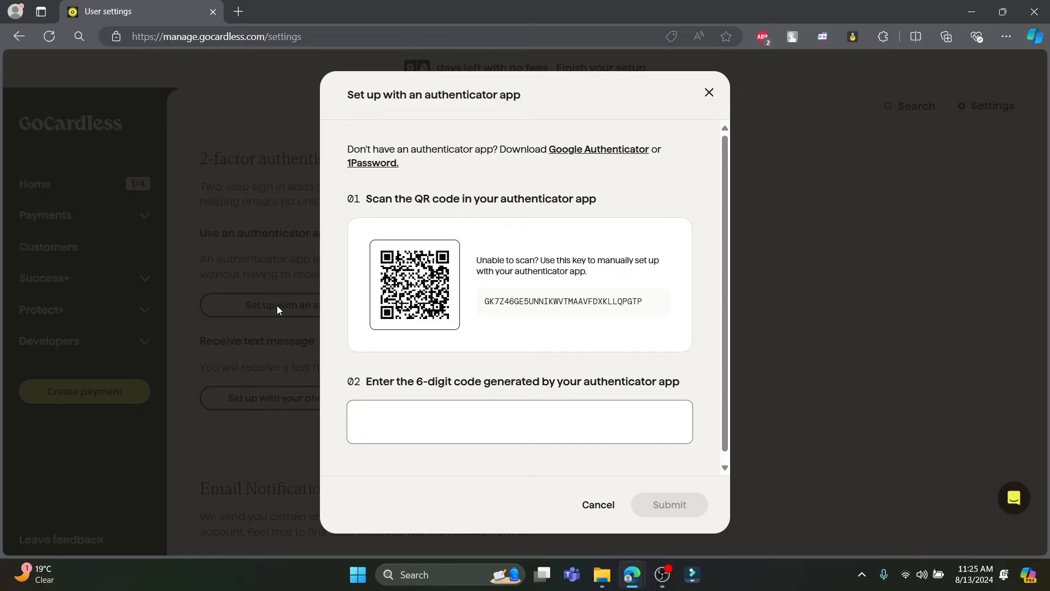
pyautogui.click(520, 422)
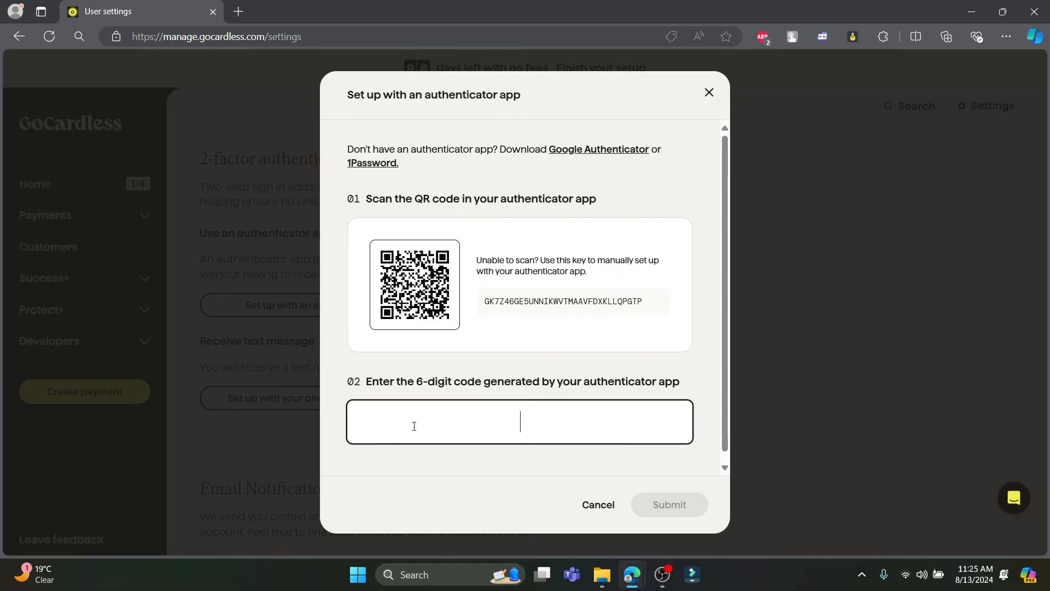
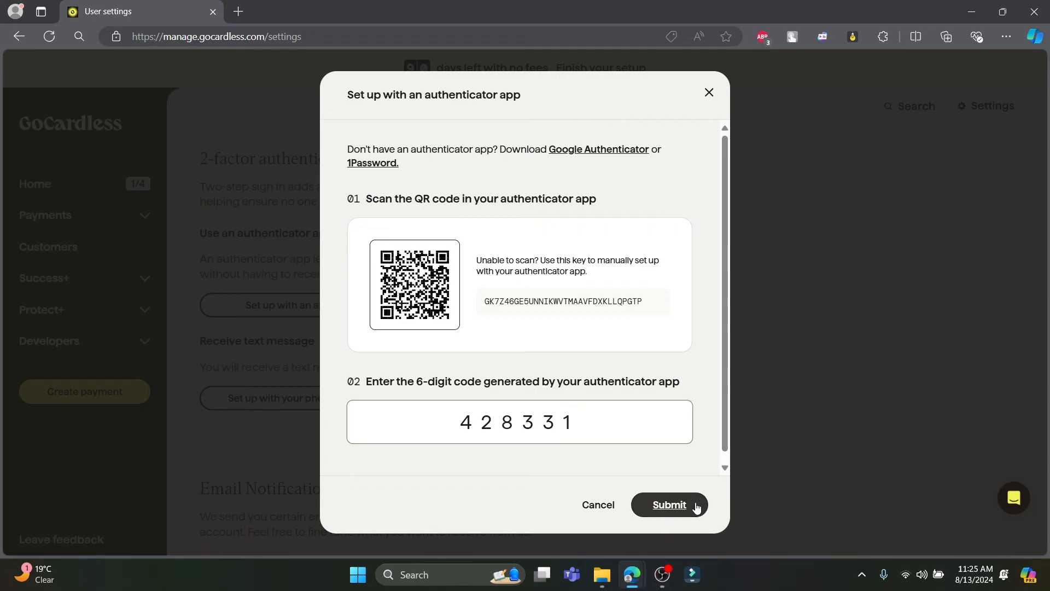
# Step: Submit the code, then copy the recovery code and download it as gocardless-recovery-code.txt
pyautogui.click(669, 505)
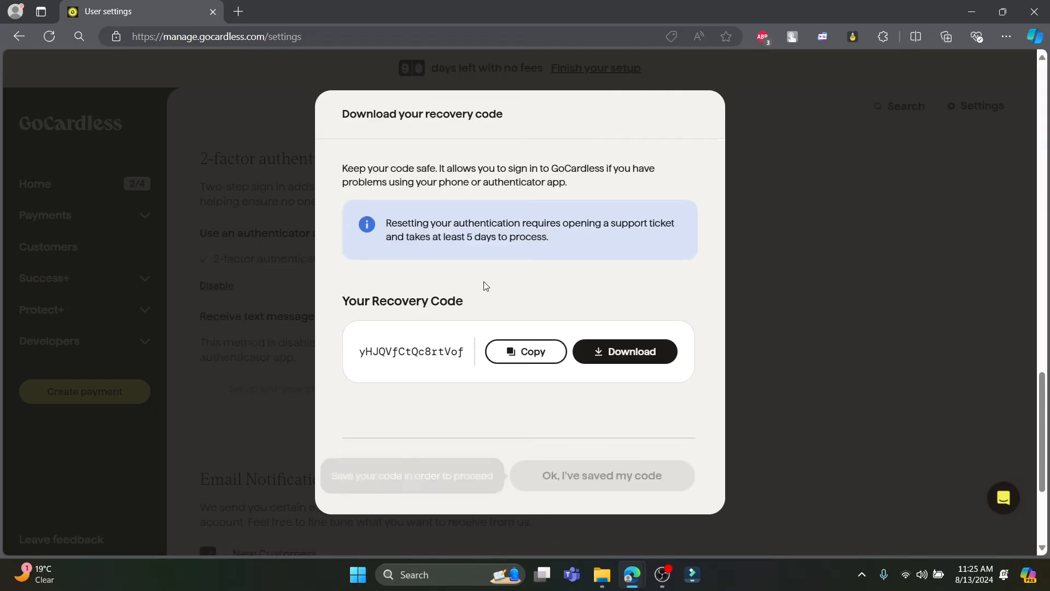
pyautogui.click(624, 352)
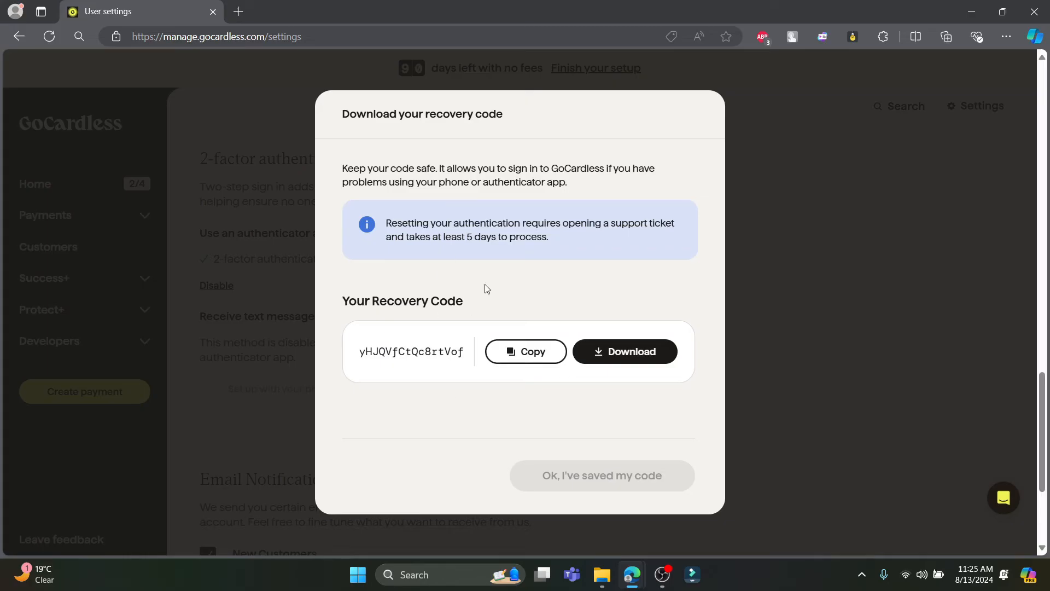
pyautogui.moveTo(364, 169)
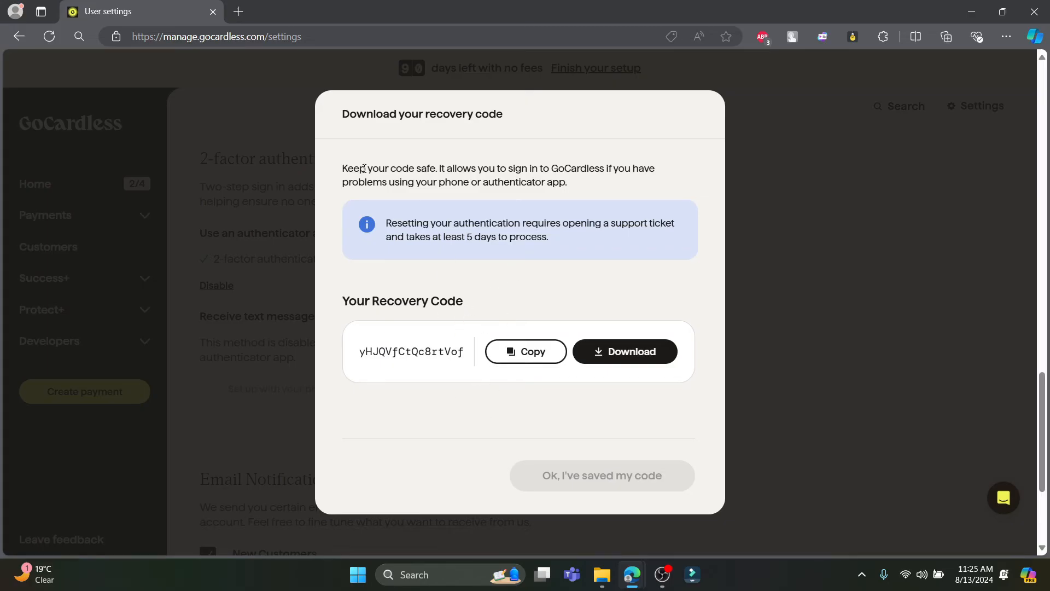
pyautogui.moveTo(503, 172)
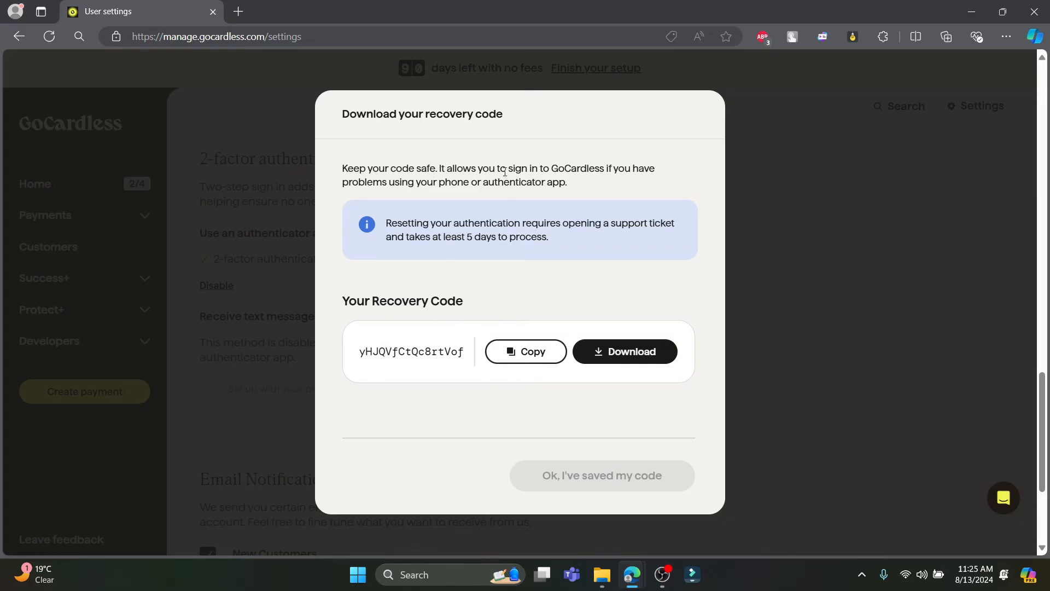
pyautogui.moveTo(411, 194)
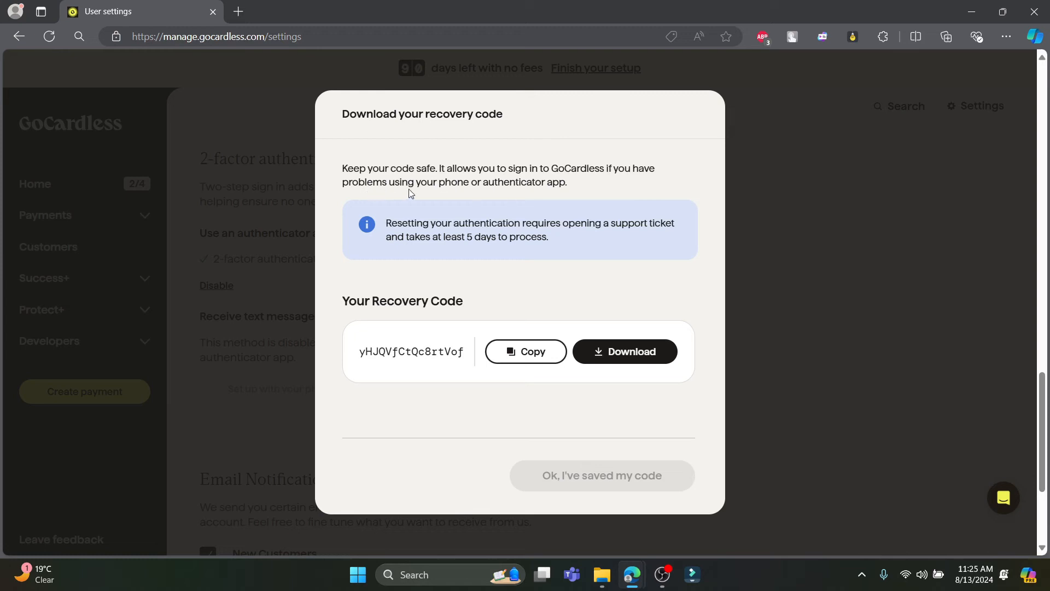
pyautogui.moveTo(496, 182)
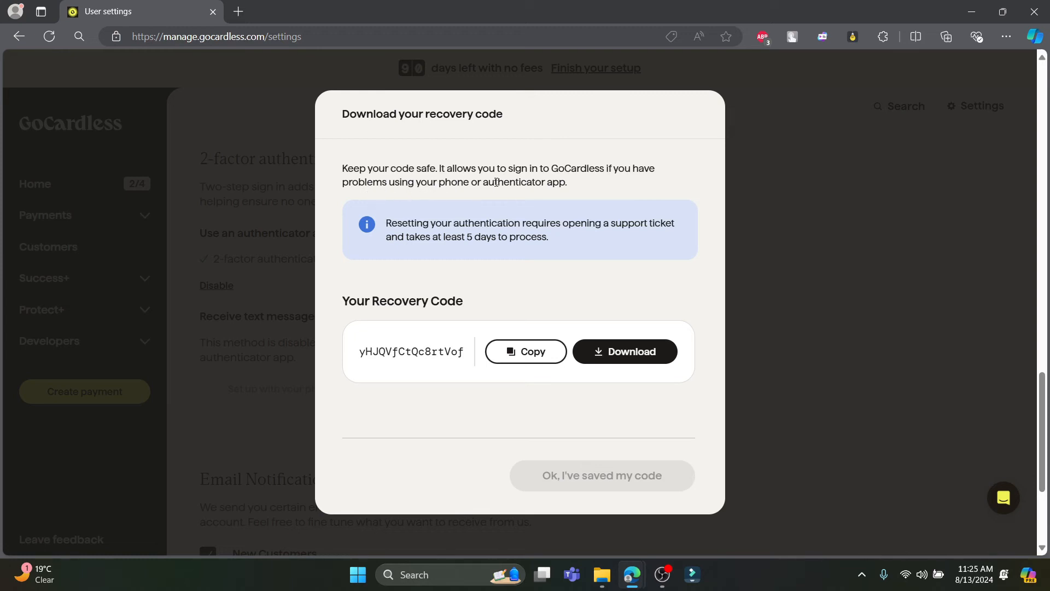
pyautogui.moveTo(602, 353)
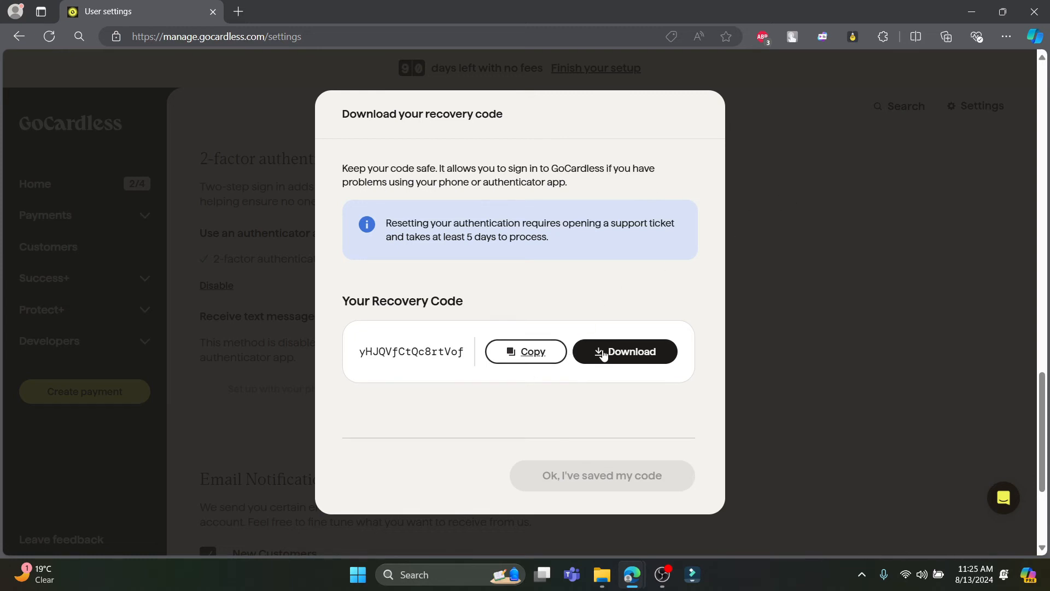
pyautogui.click(526, 351)
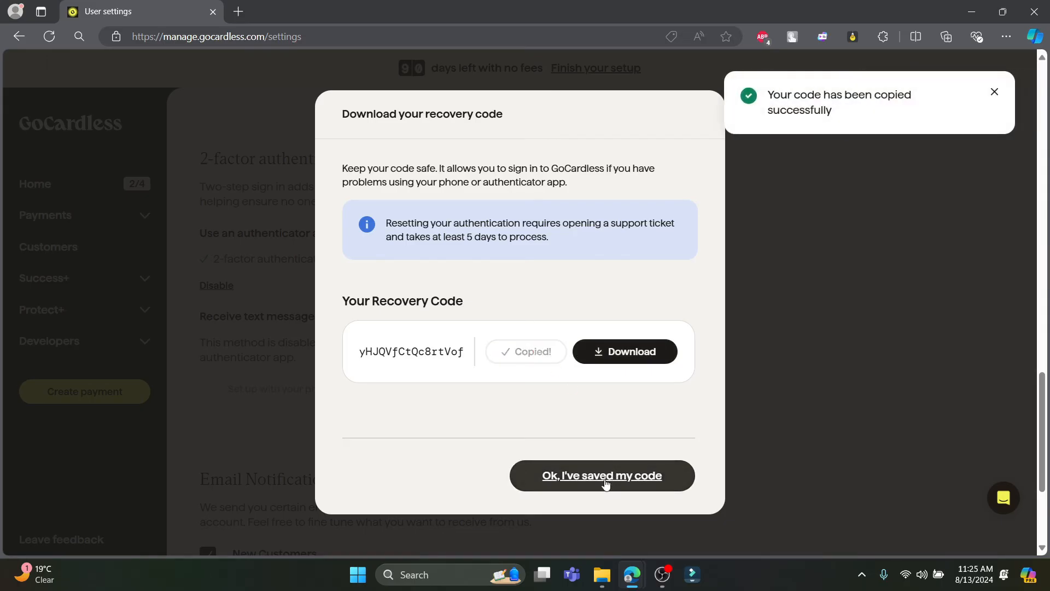
pyautogui.click(622, 351)
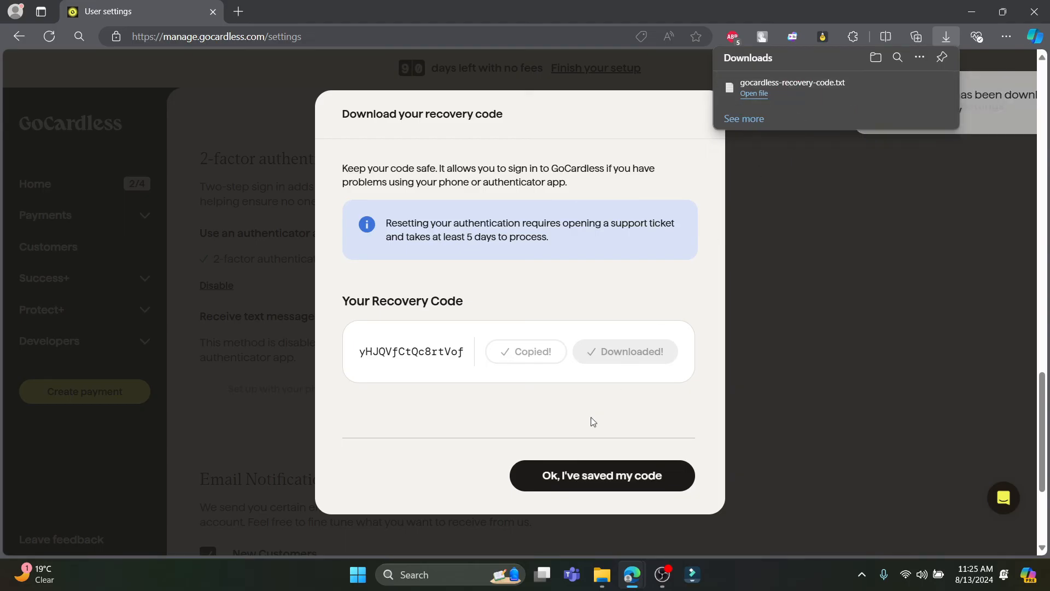
# Step: Confirm 'Ok, I've saved my code' and dismiss the 2FA set up completed notification
pyautogui.click(601, 476)
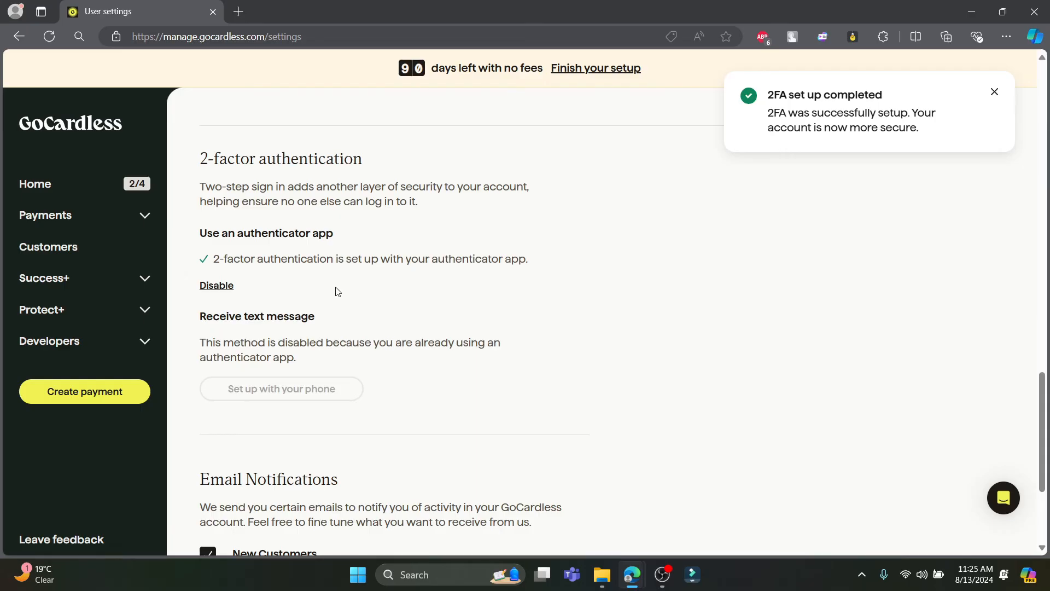
pyautogui.click(994, 91)
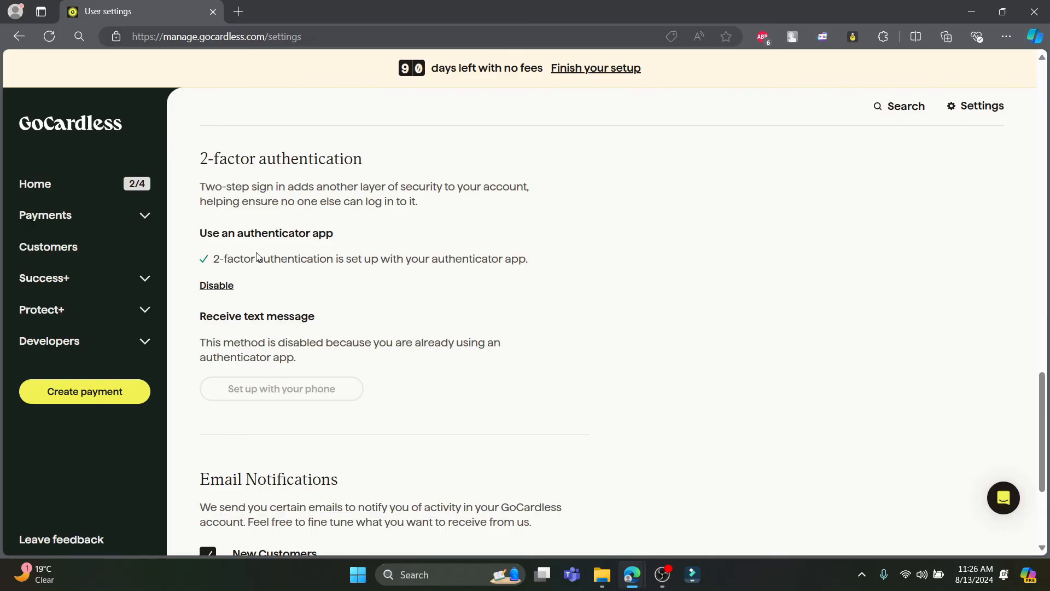
pyautogui.moveTo(60, 129)
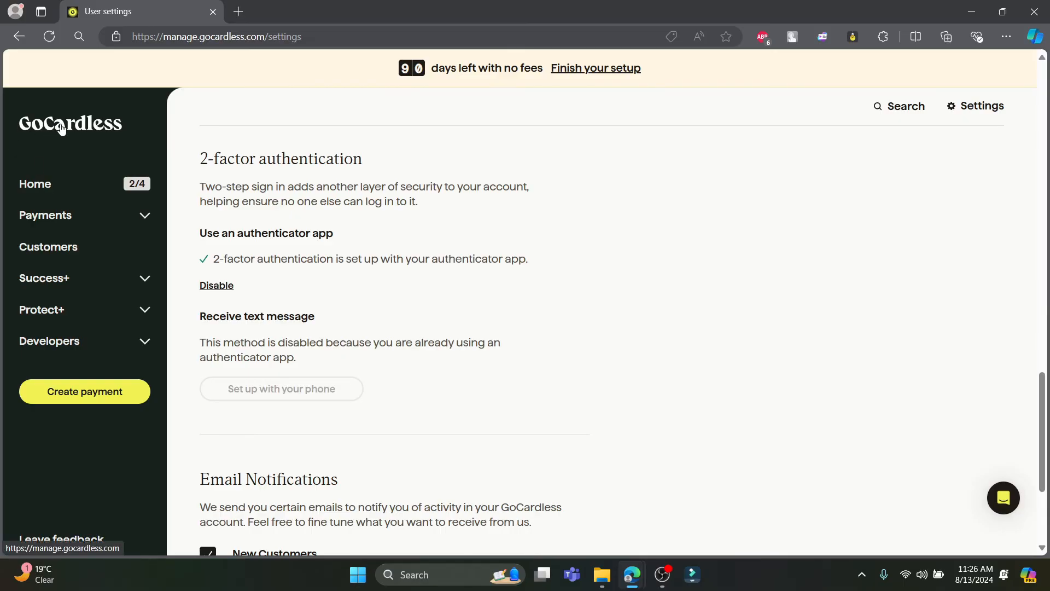